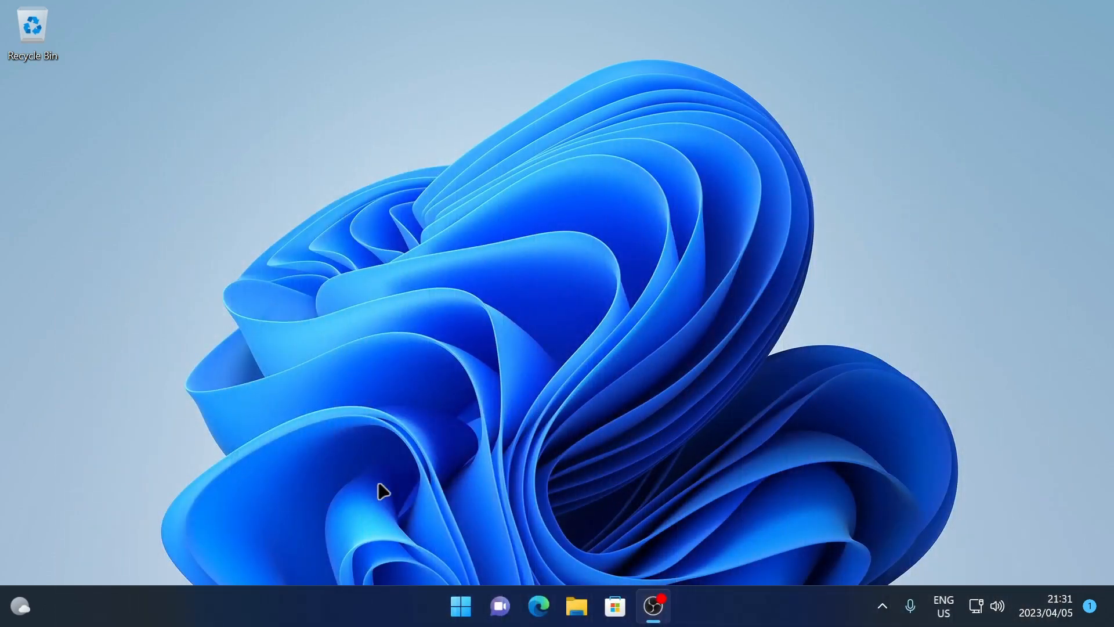
Step: Launch the Settings app from the Start menu's pinned apps
{"action": "left_click", "coordinate": [457, 620]}
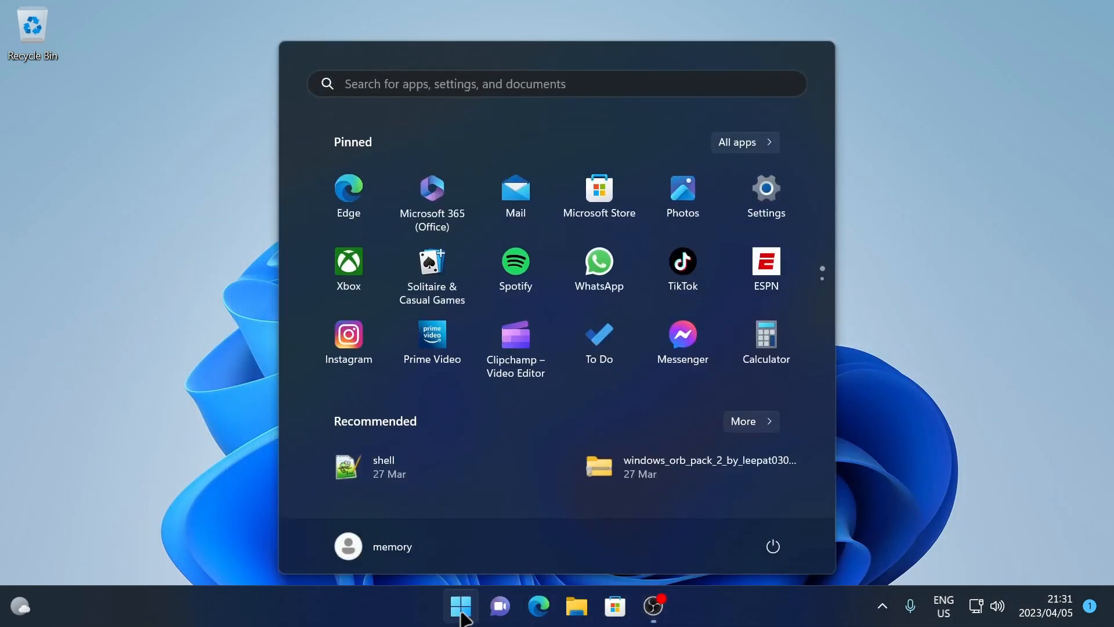
{"action": "left_click", "coordinate": [766, 188]}
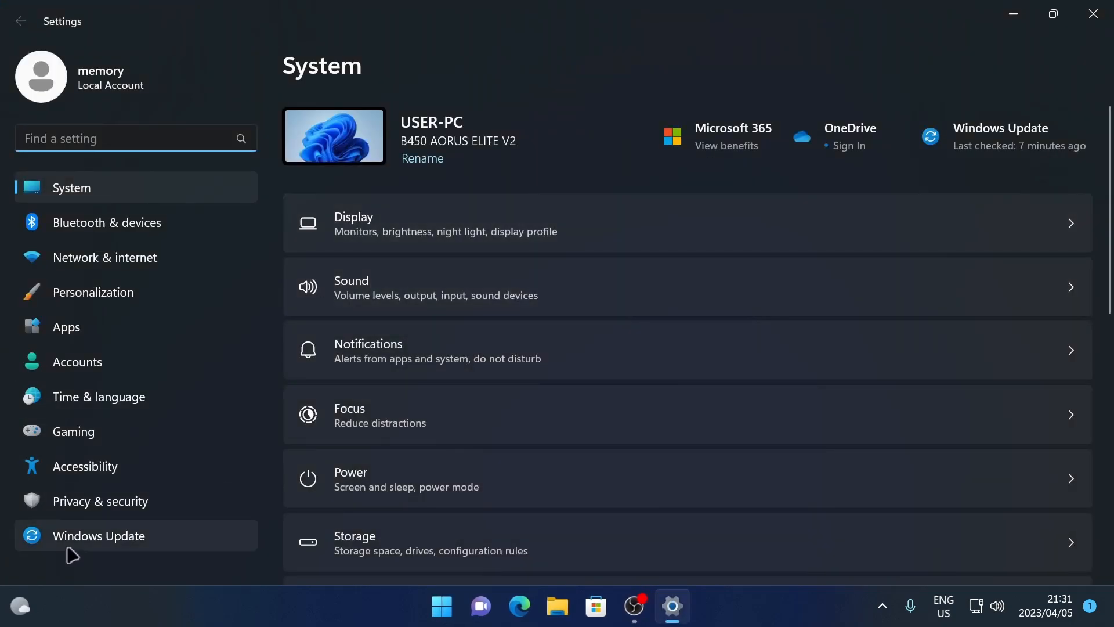
Step: Reach the Recovery page through Windows Update's Advanced options
{"action": "left_click", "coordinate": [99, 536]}
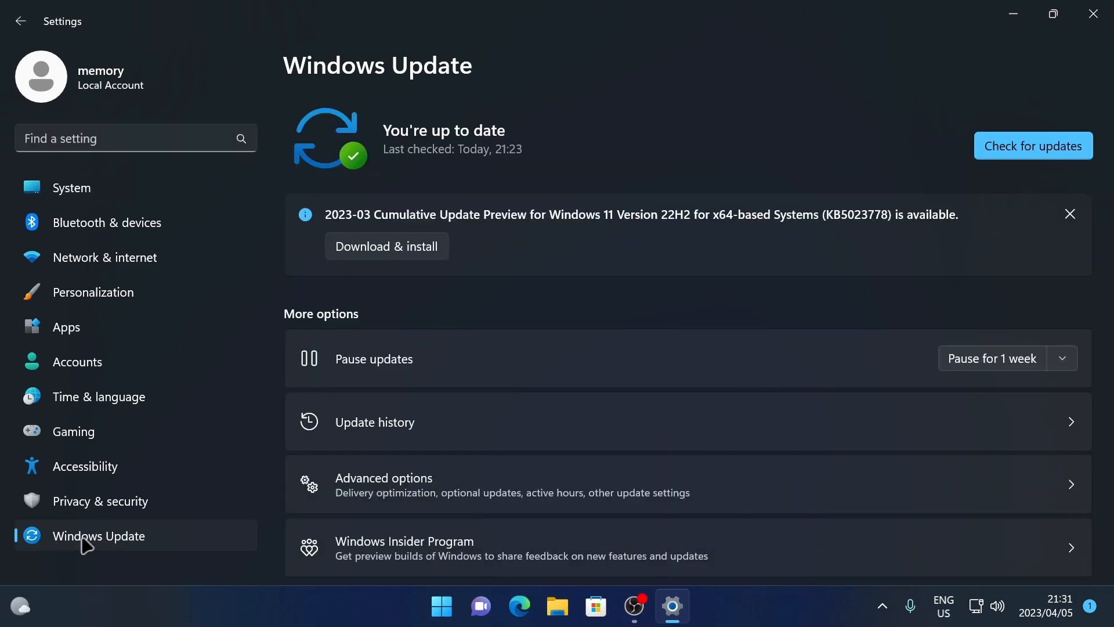
{"action": "scroll", "scroll_direction": "down", "scroll_amount": 3}
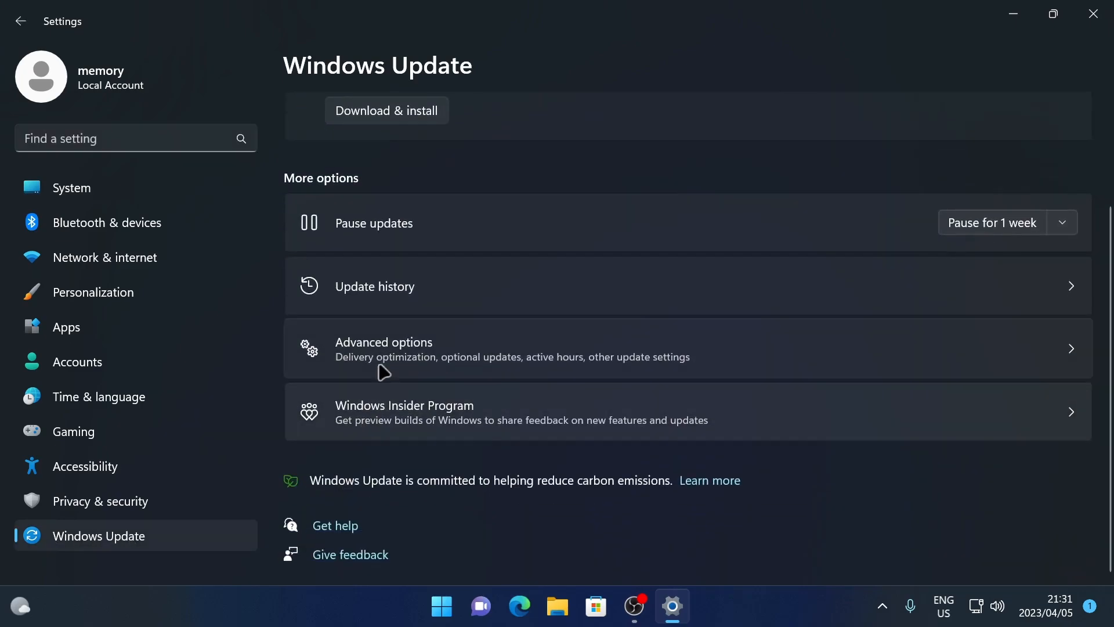
{"action": "left_click", "coordinate": [383, 350]}
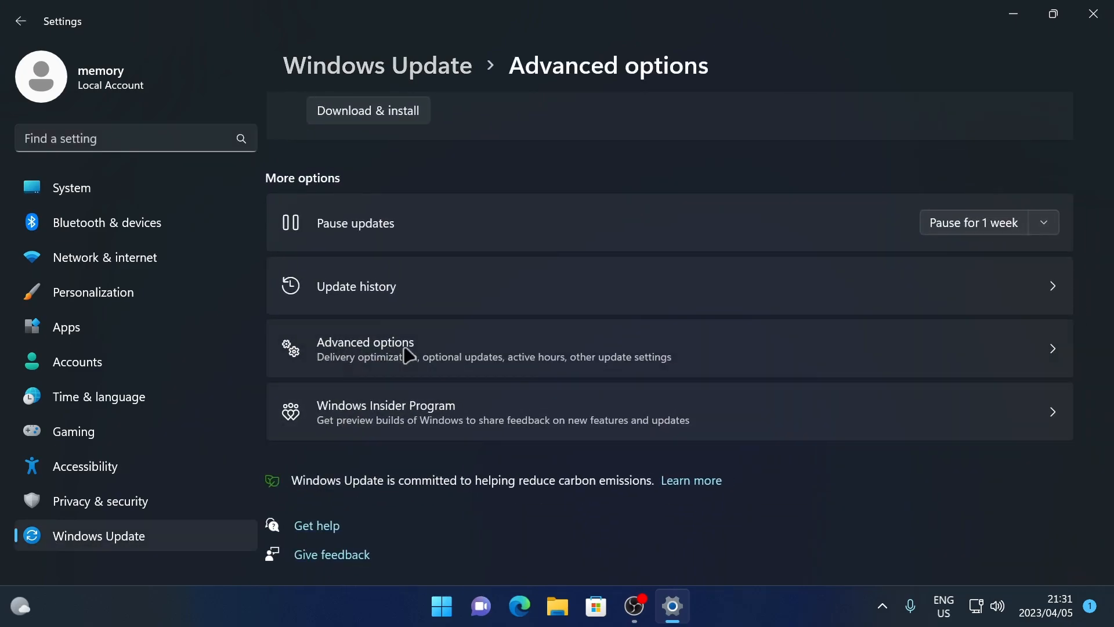
{"action": "left_click", "coordinate": [365, 348]}
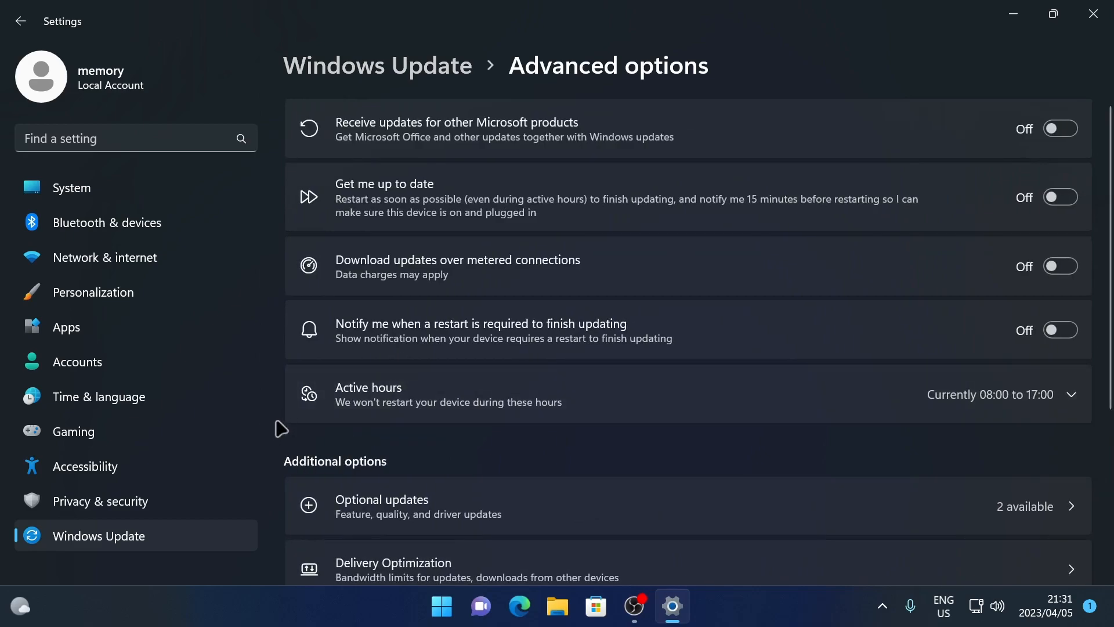
{"action": "scroll", "scroll_direction": "down", "scroll_amount": 3}
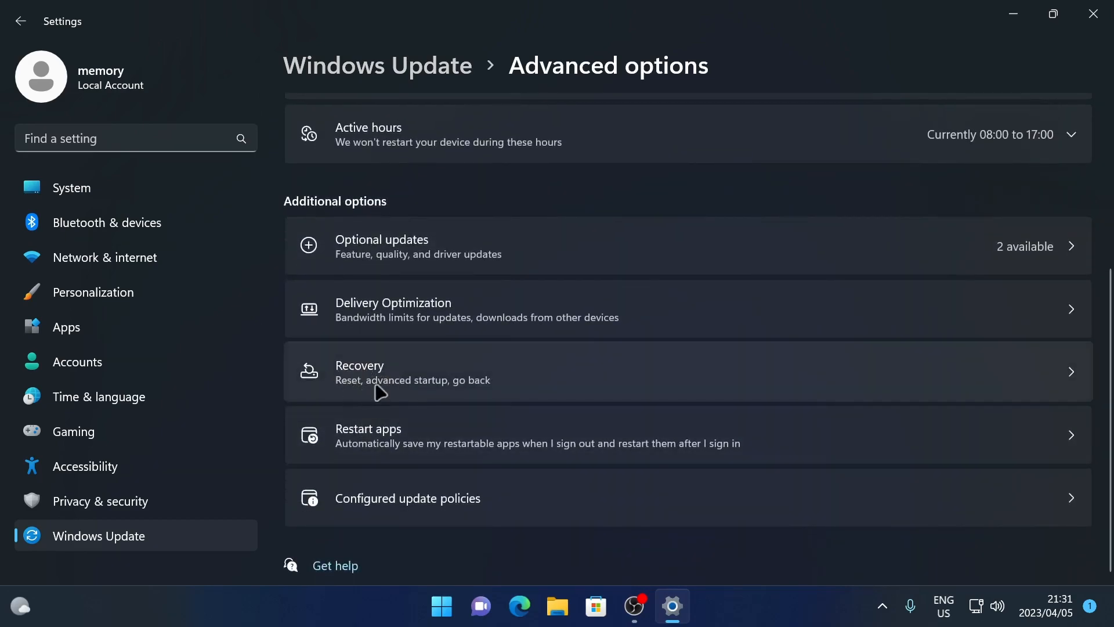
{"action": "mouse_move", "coordinate": [362, 384]}
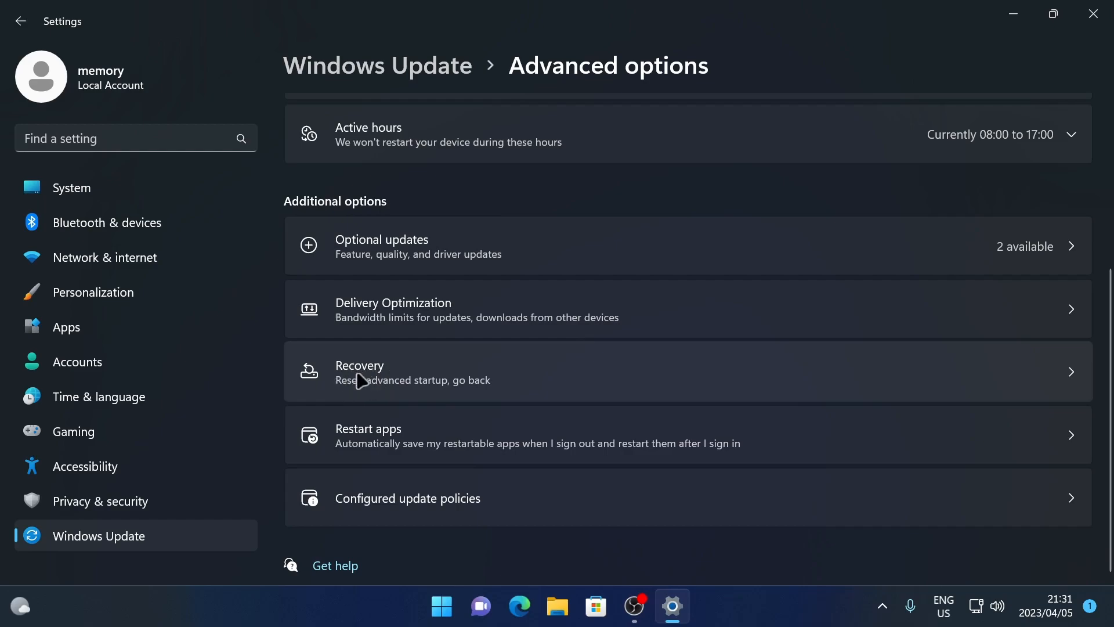
{"action": "left_click", "coordinate": [378, 371]}
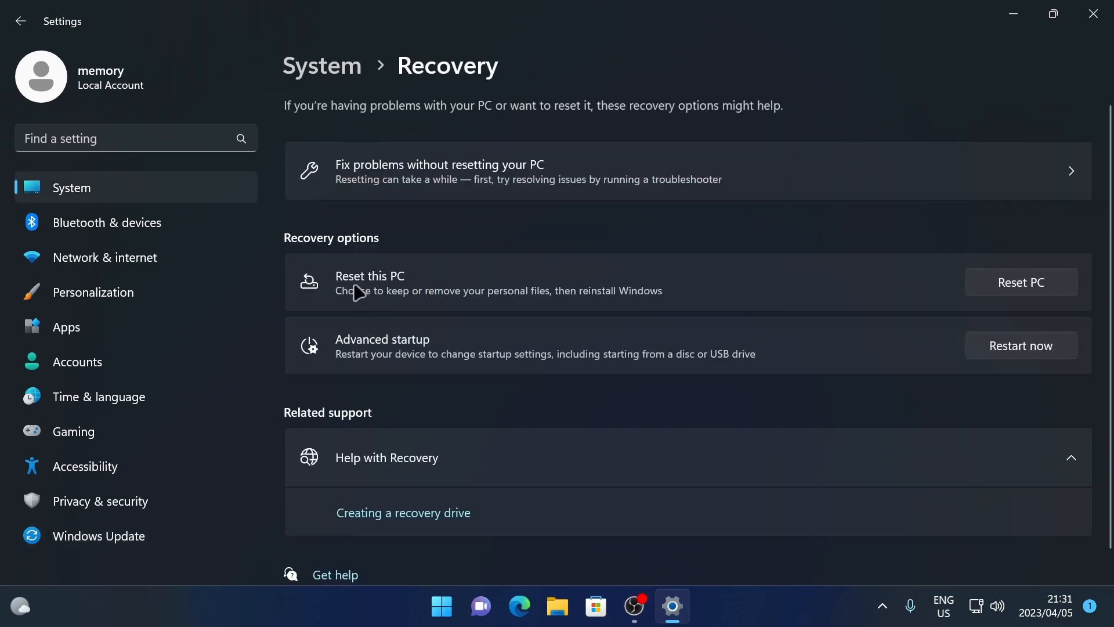
{"action": "mouse_move", "coordinate": [956, 309]}
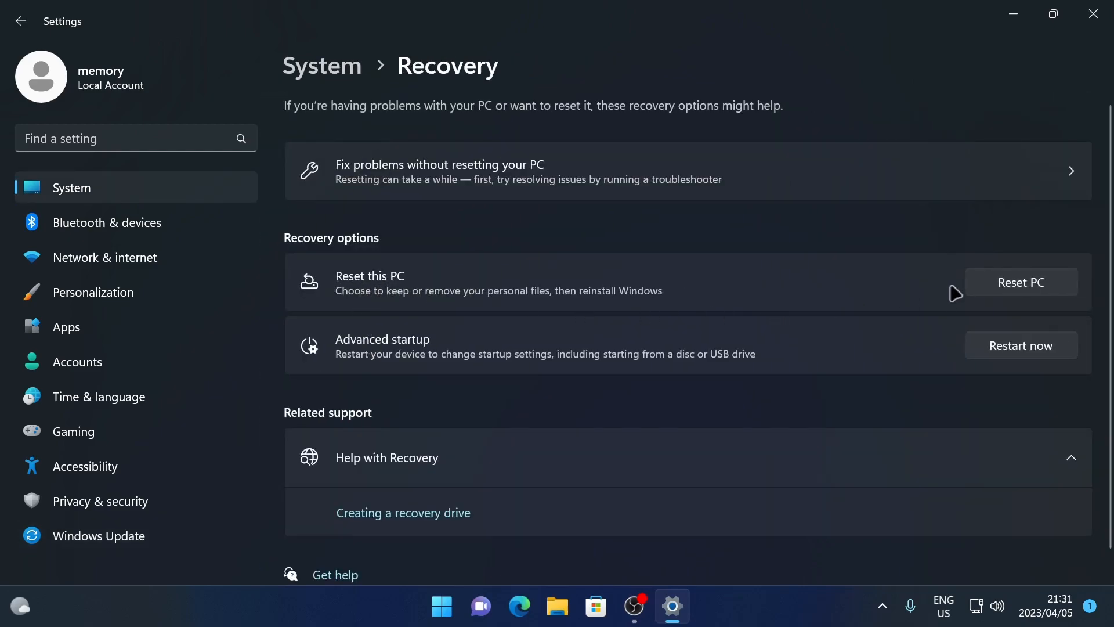
{"action": "mouse_move", "coordinate": [1014, 296]}
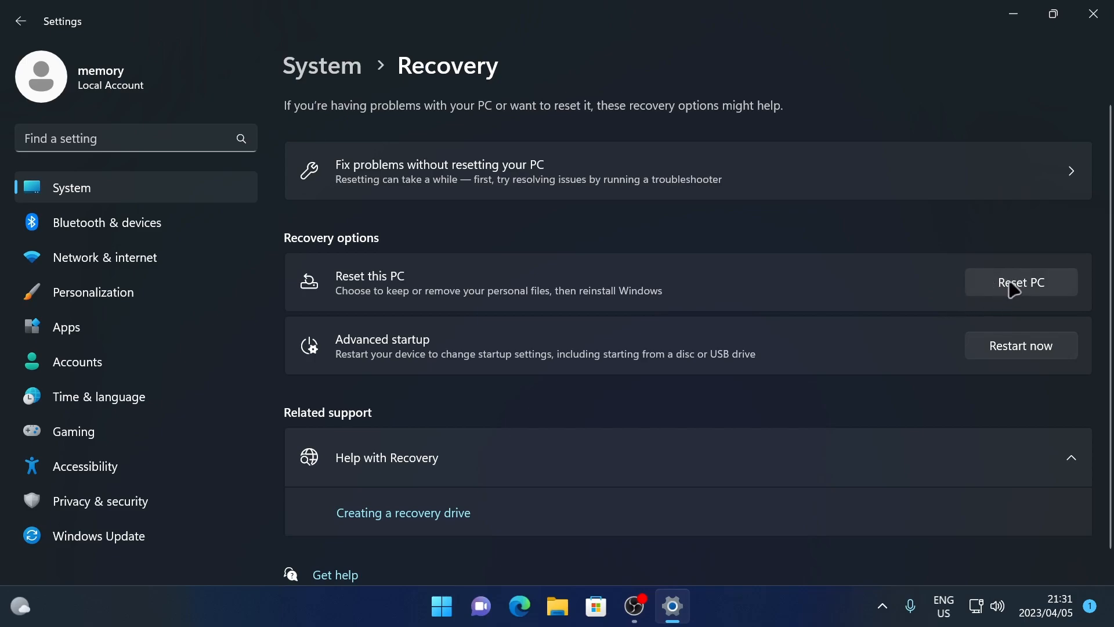
Step: Start the Reset this PC wizard to reach the Choose an option dialog
{"action": "left_click", "coordinate": [1021, 282]}
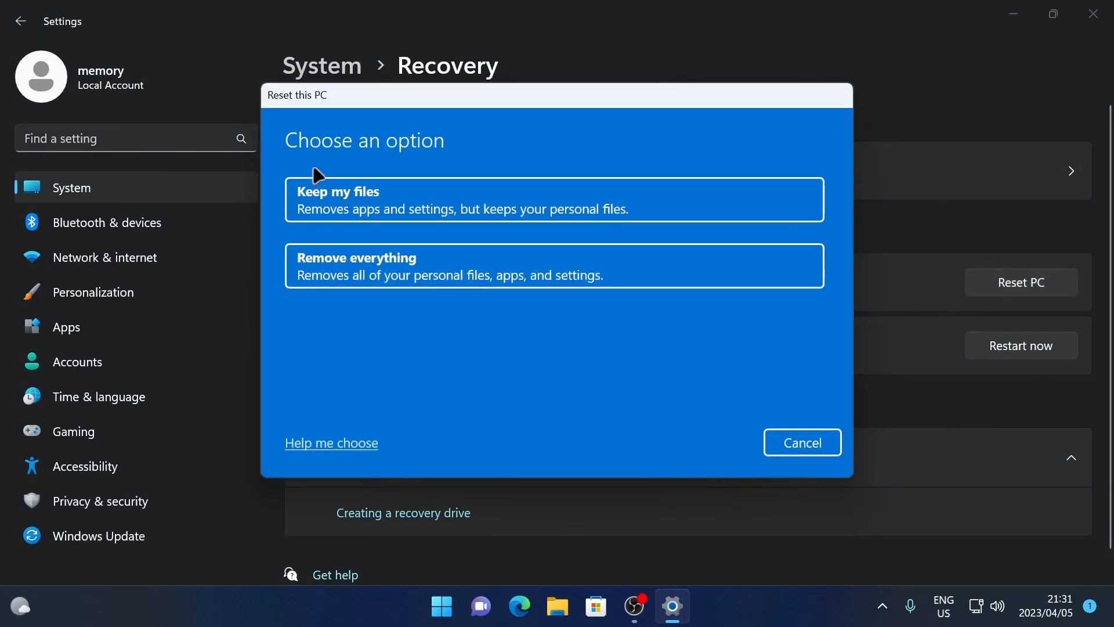
{"action": "mouse_move", "coordinate": [496, 165]}
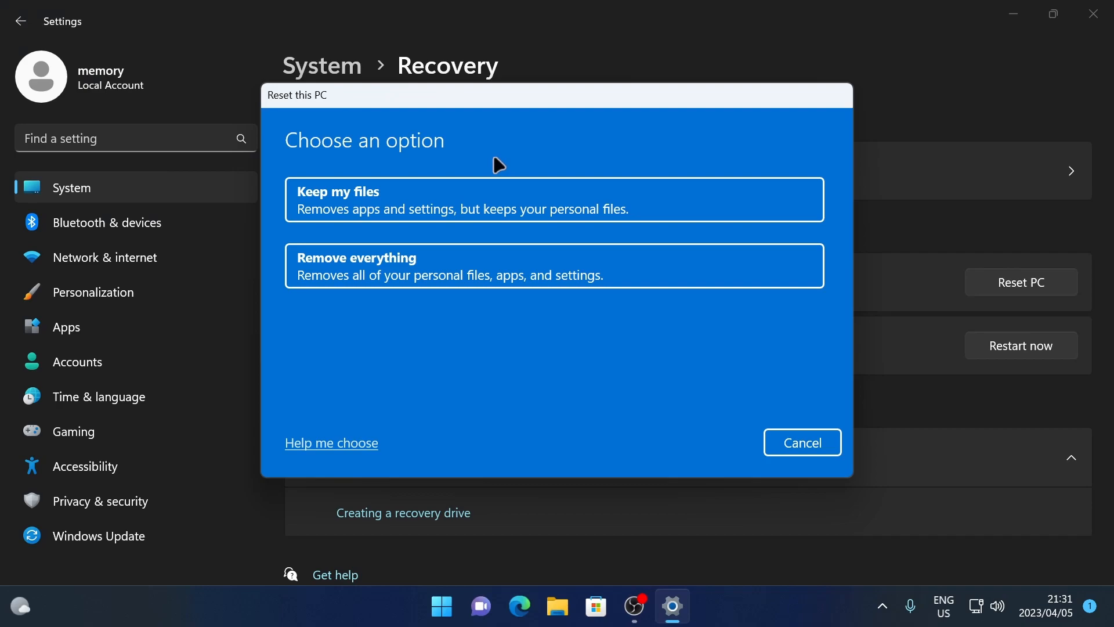
{"action": "mouse_move", "coordinate": [304, 207]}
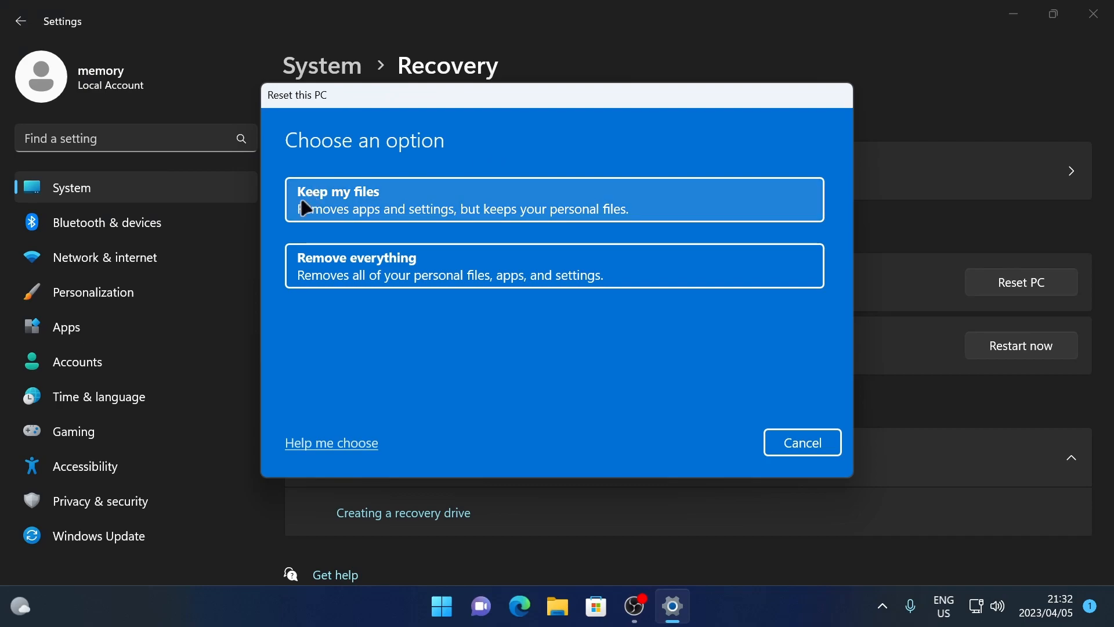
{"action": "mouse_move", "coordinate": [305, 225]}
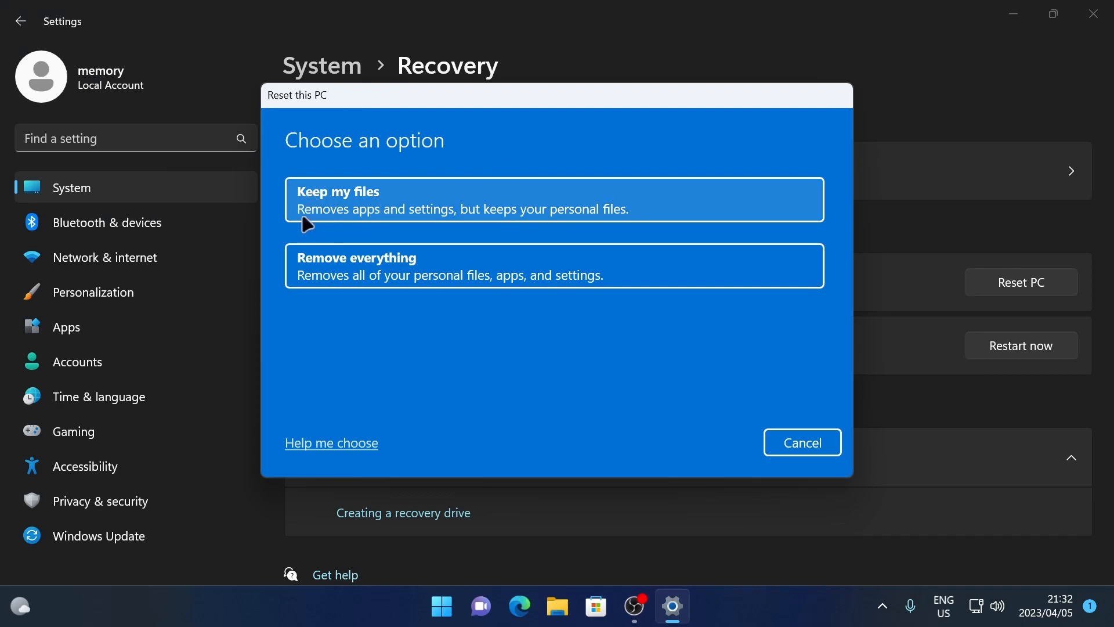
{"action": "mouse_move", "coordinate": [420, 220]}
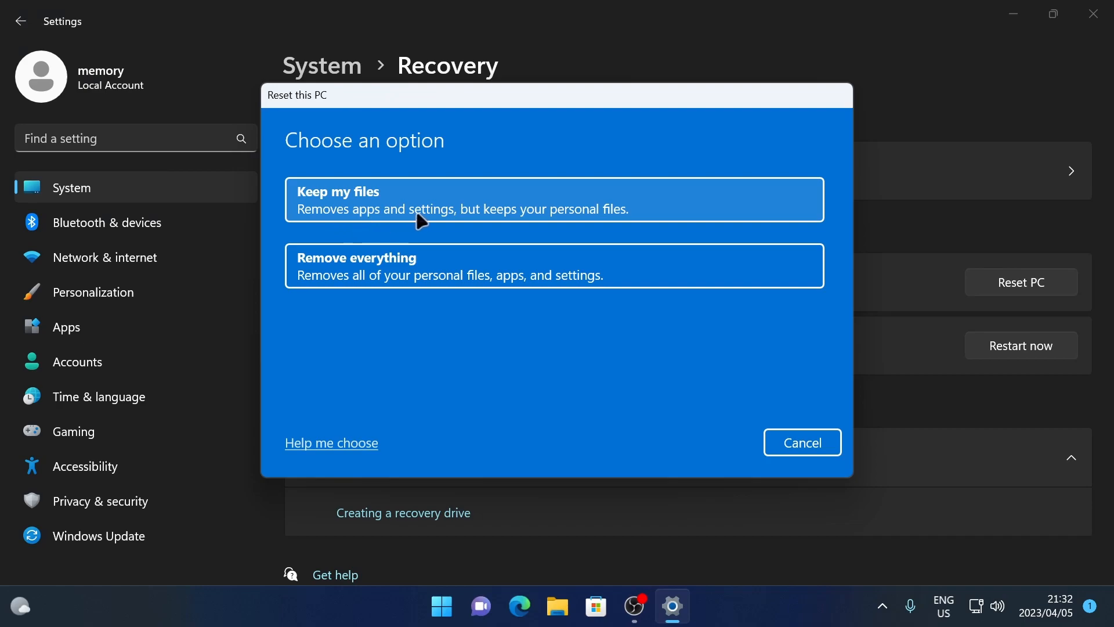
{"action": "mouse_move", "coordinate": [487, 214]}
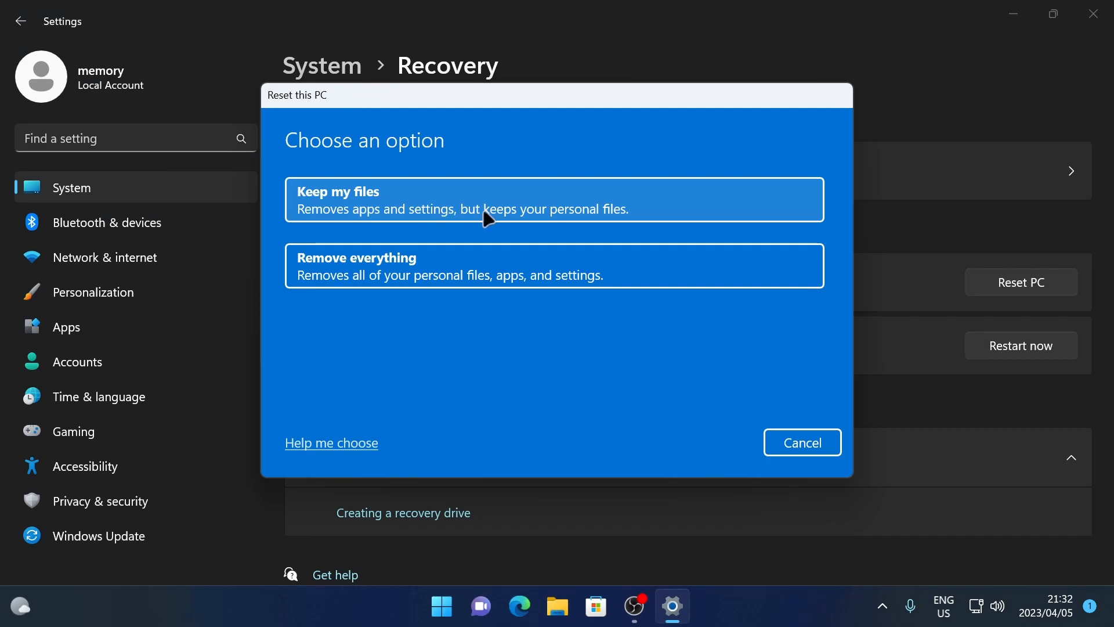
{"action": "mouse_move", "coordinate": [590, 221]}
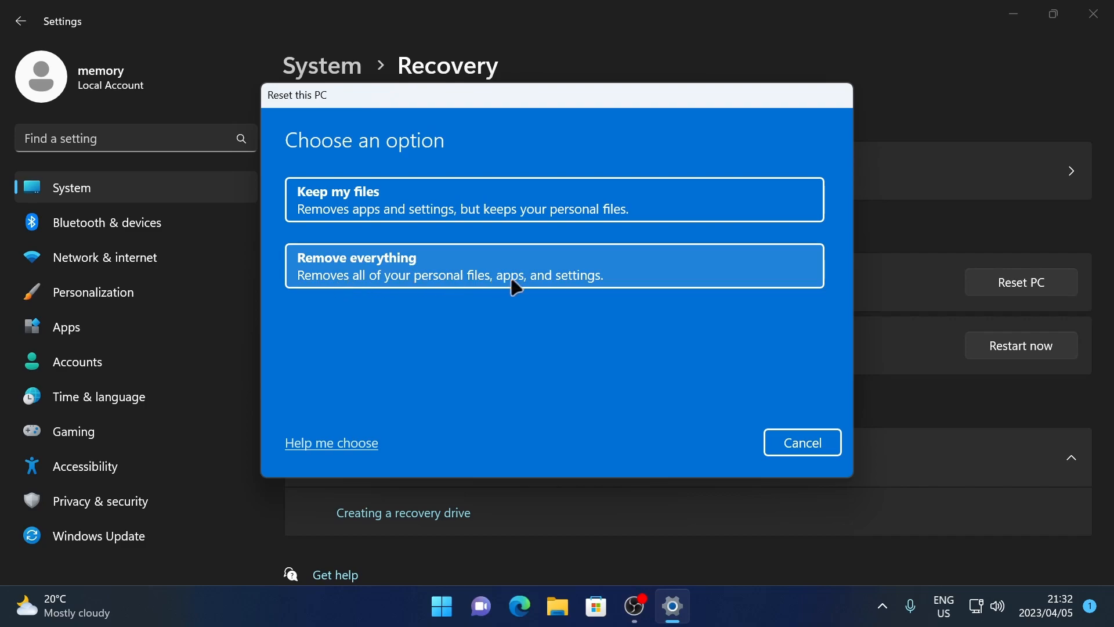
{"action": "mouse_move", "coordinate": [533, 290]}
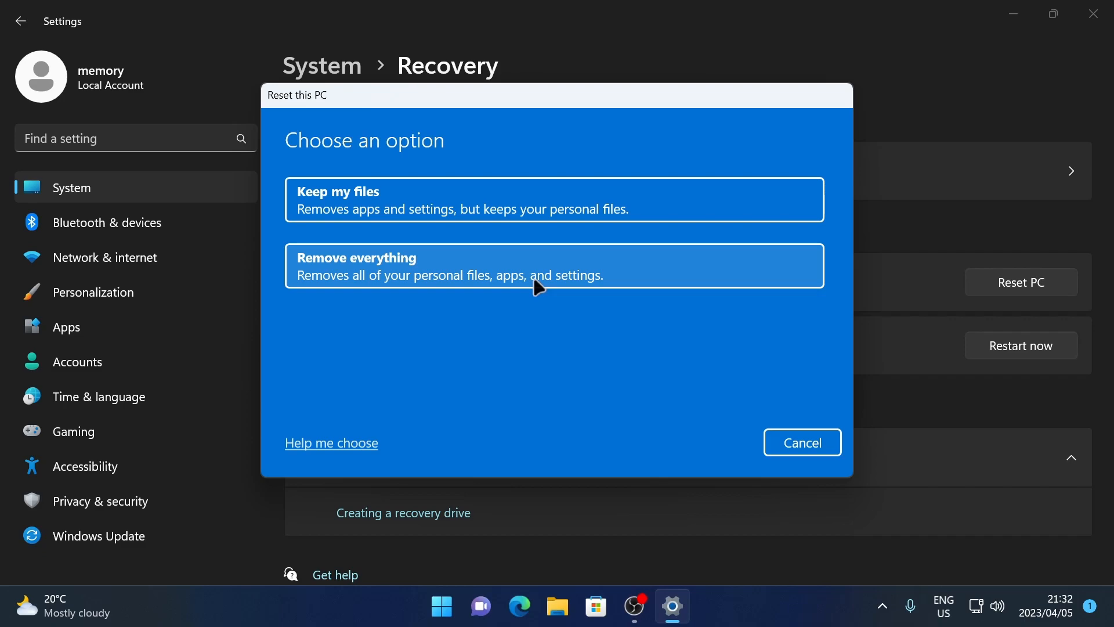
{"action": "mouse_move", "coordinate": [376, 207]}
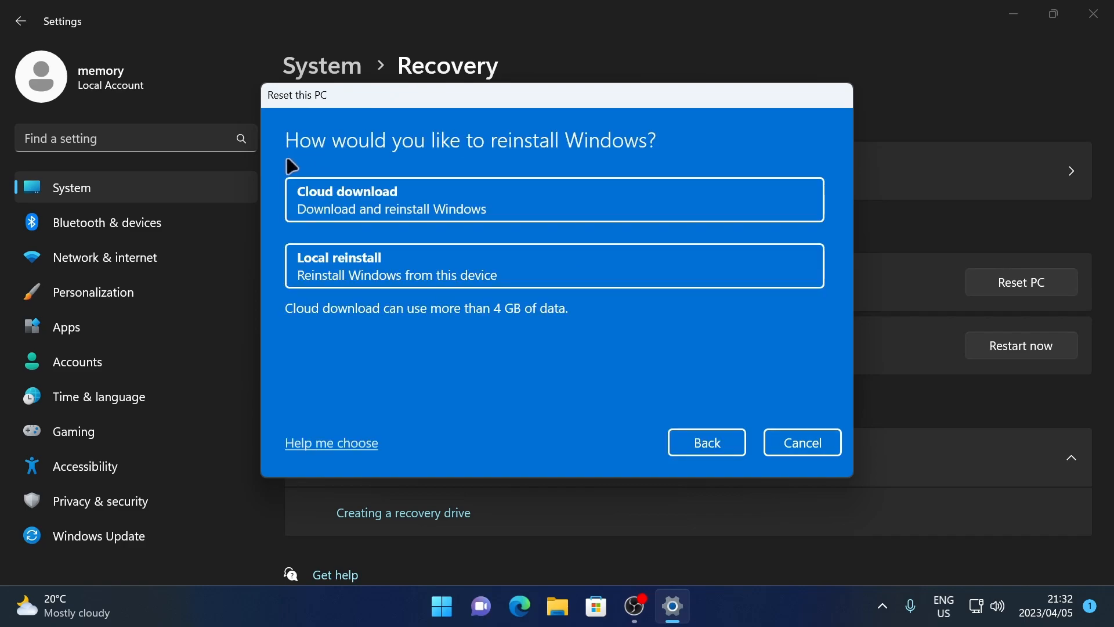
{"action": "mouse_move", "coordinate": [605, 170]}
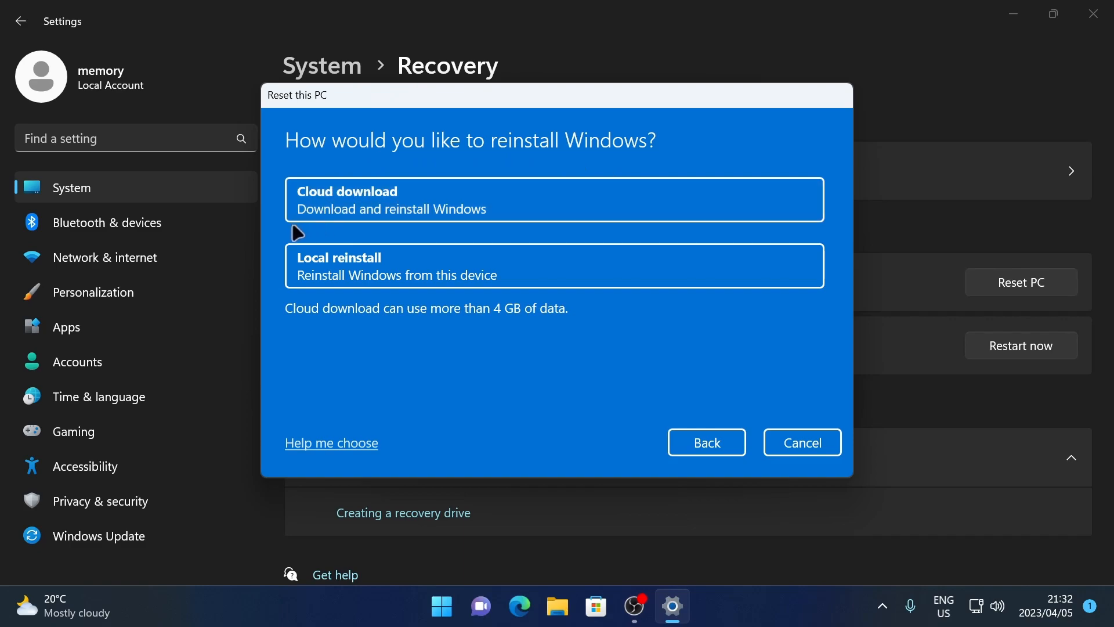
{"action": "mouse_move", "coordinate": [453, 233]}
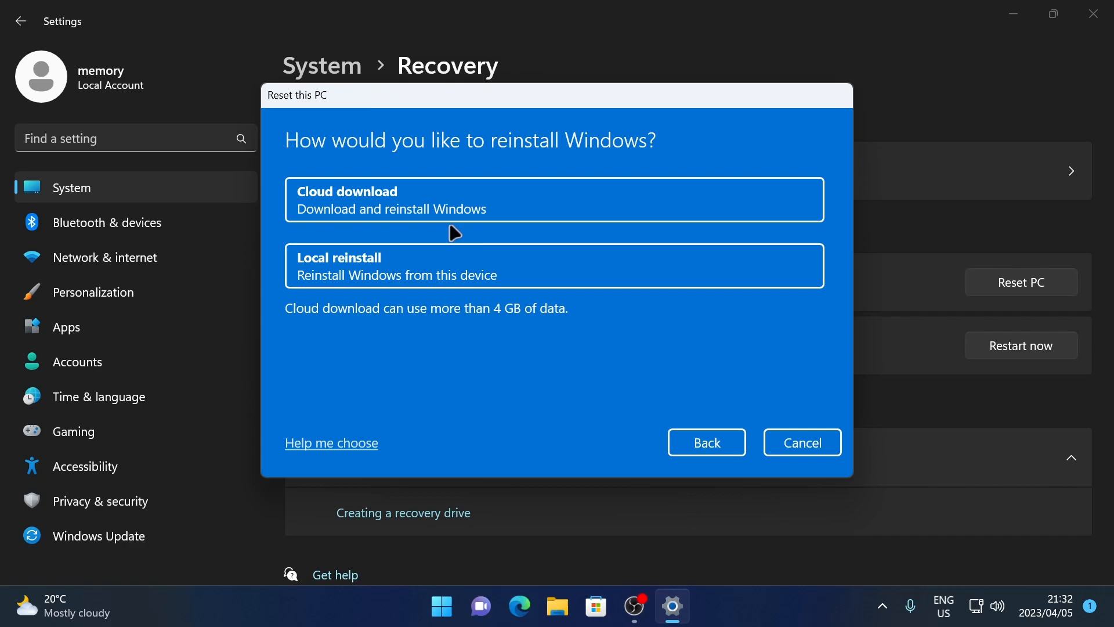
{"action": "mouse_move", "coordinate": [305, 274]}
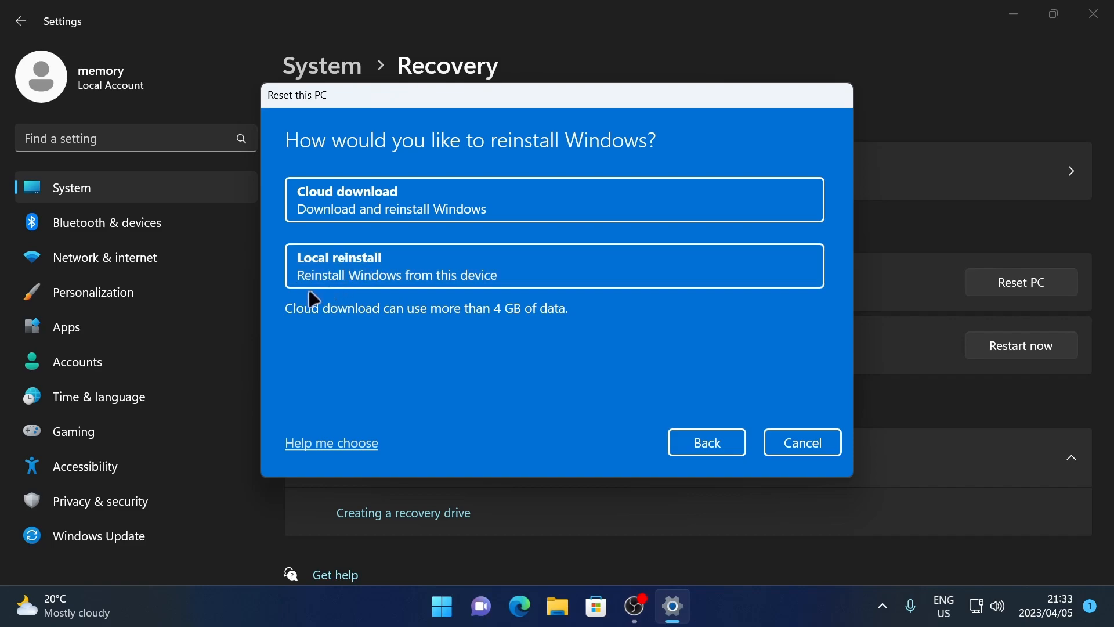
{"action": "mouse_move", "coordinate": [373, 300]}
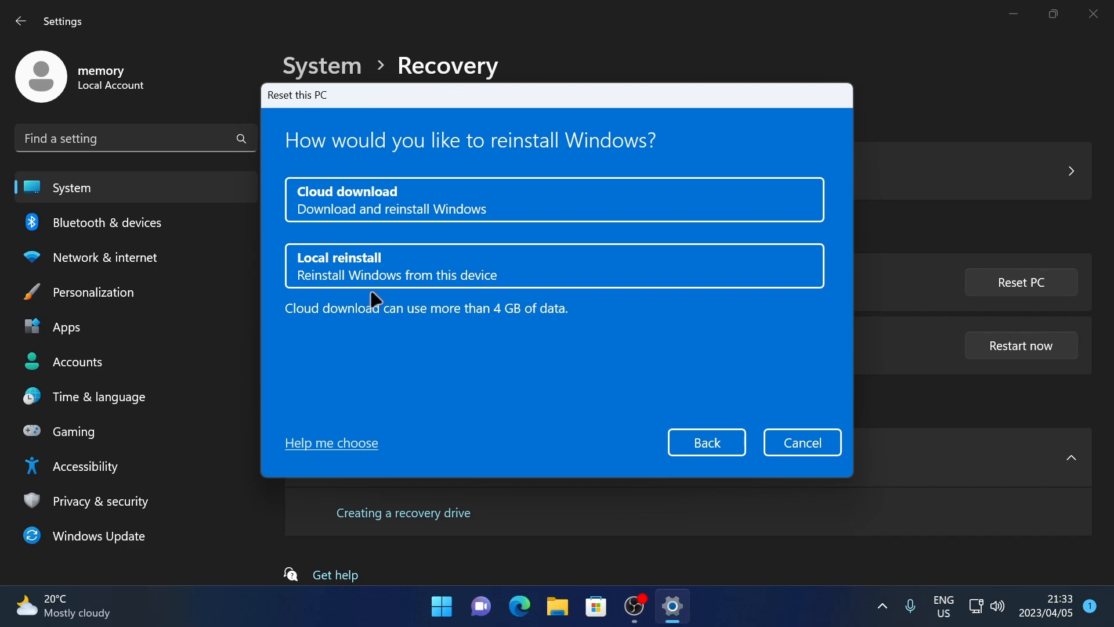
{"action": "mouse_move", "coordinate": [301, 329]}
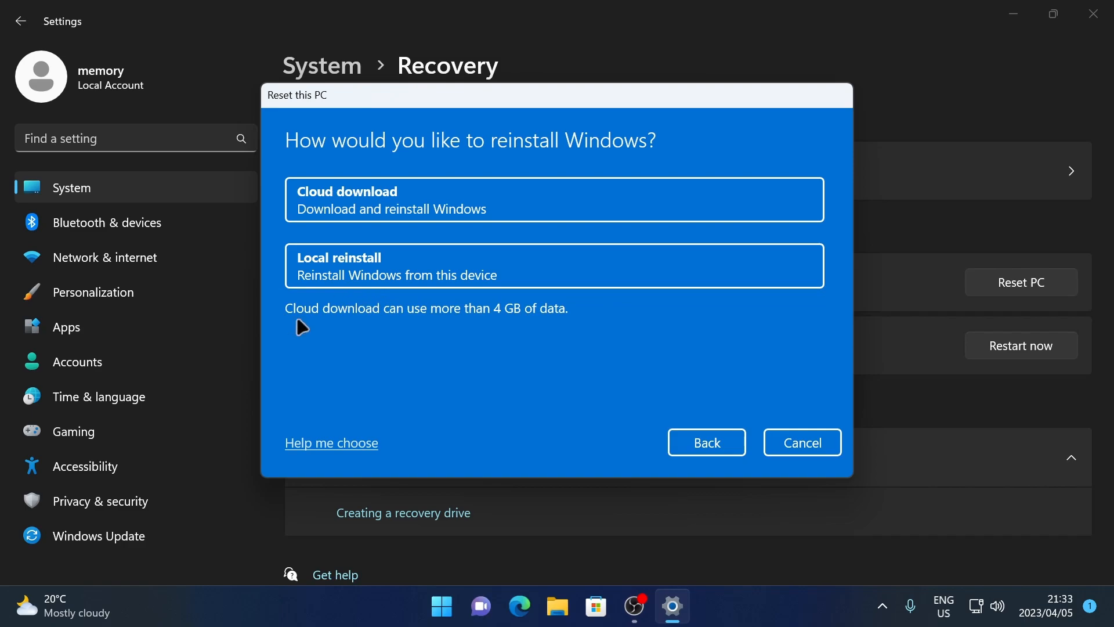
{"action": "mouse_move", "coordinate": [443, 333]}
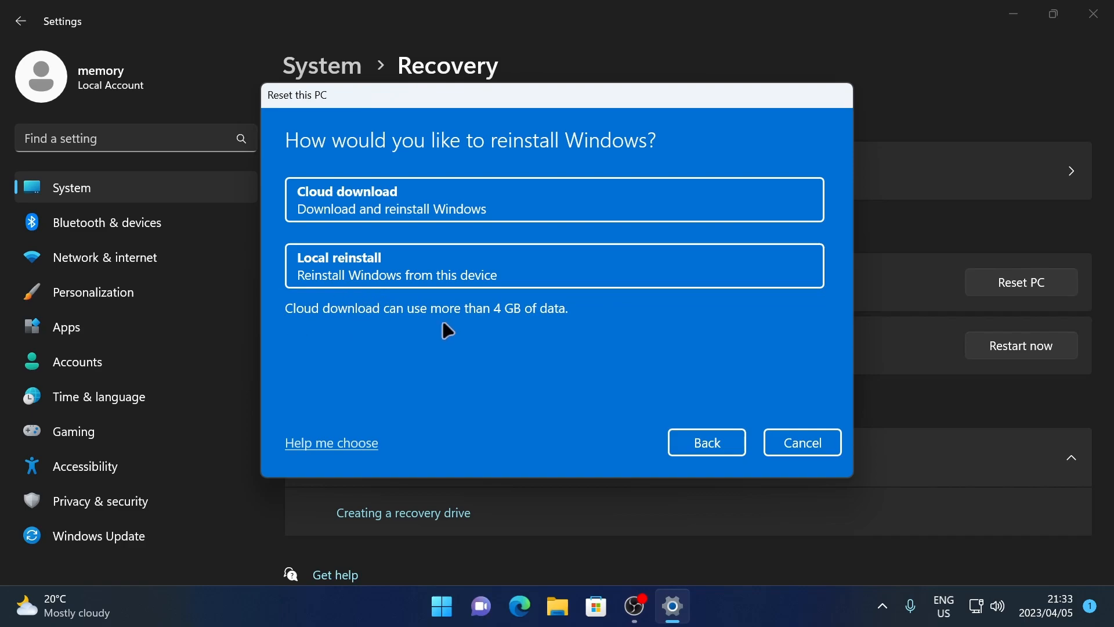
{"action": "mouse_move", "coordinate": [513, 325]}
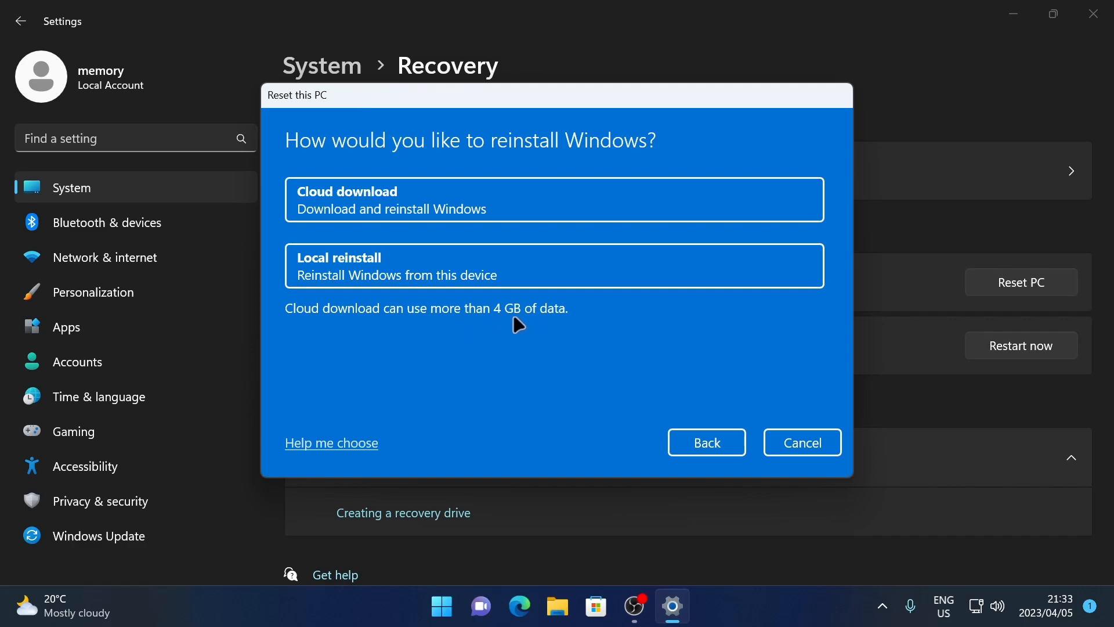
{"action": "mouse_move", "coordinate": [413, 272]}
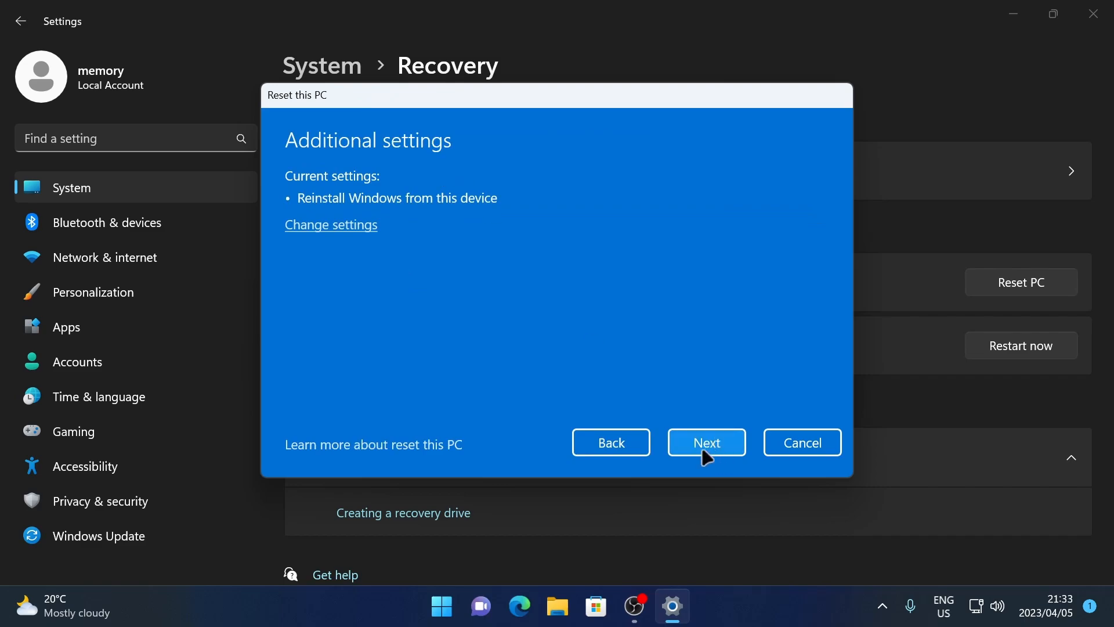
Step: Continue past Additional settings to the ready-to-reset summary
{"action": "left_click", "coordinate": [706, 442]}
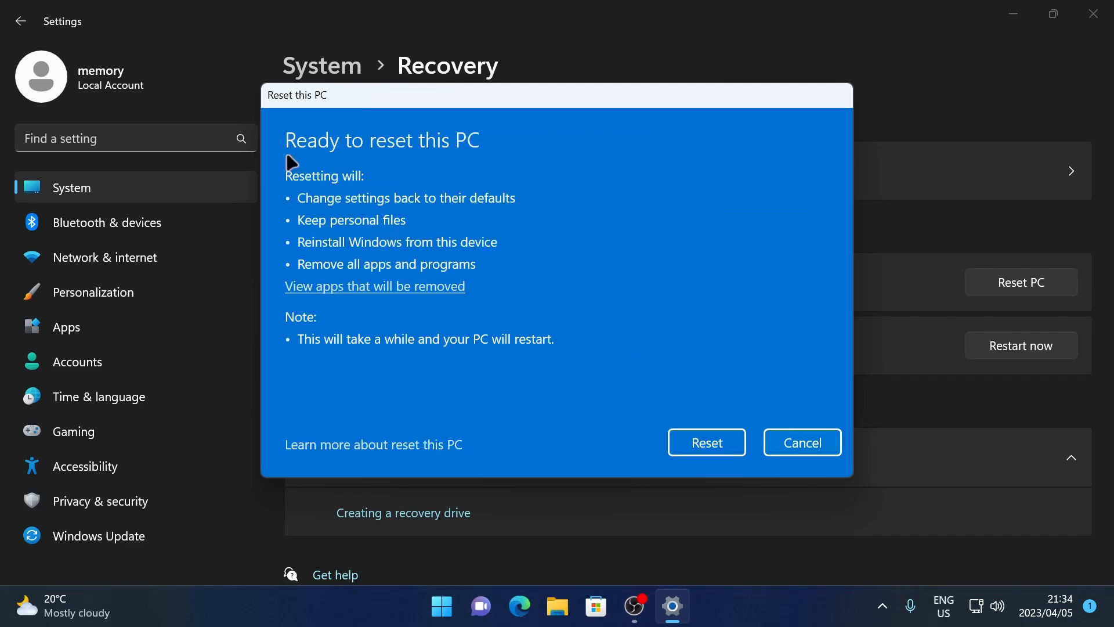
{"action": "mouse_move", "coordinate": [282, 170]}
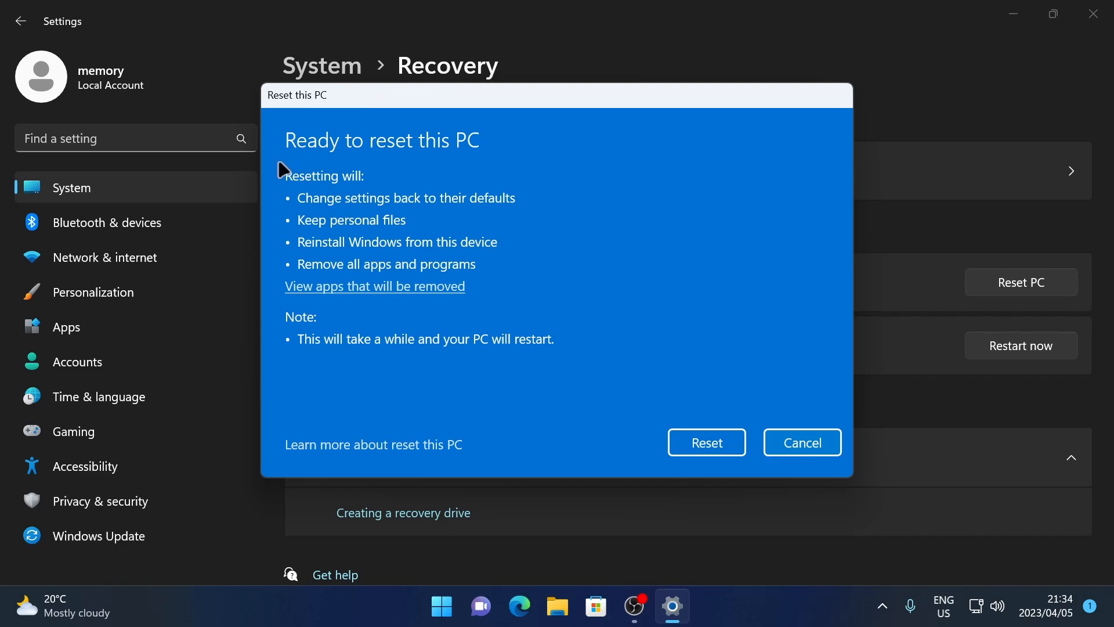
{"action": "mouse_move", "coordinate": [349, 316]}
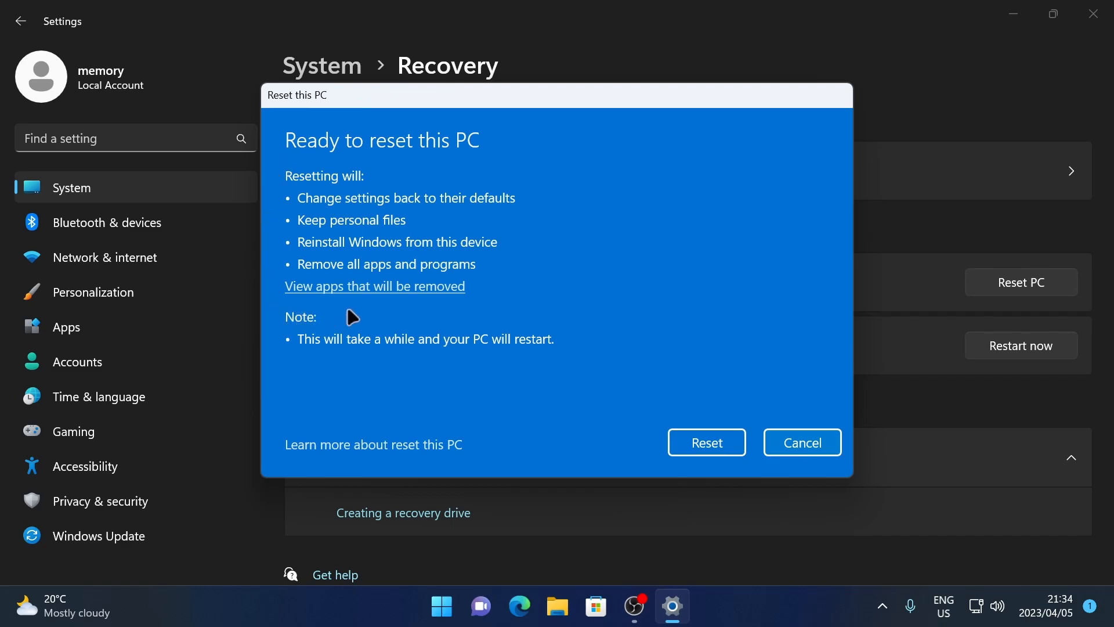
{"action": "mouse_move", "coordinate": [338, 300]}
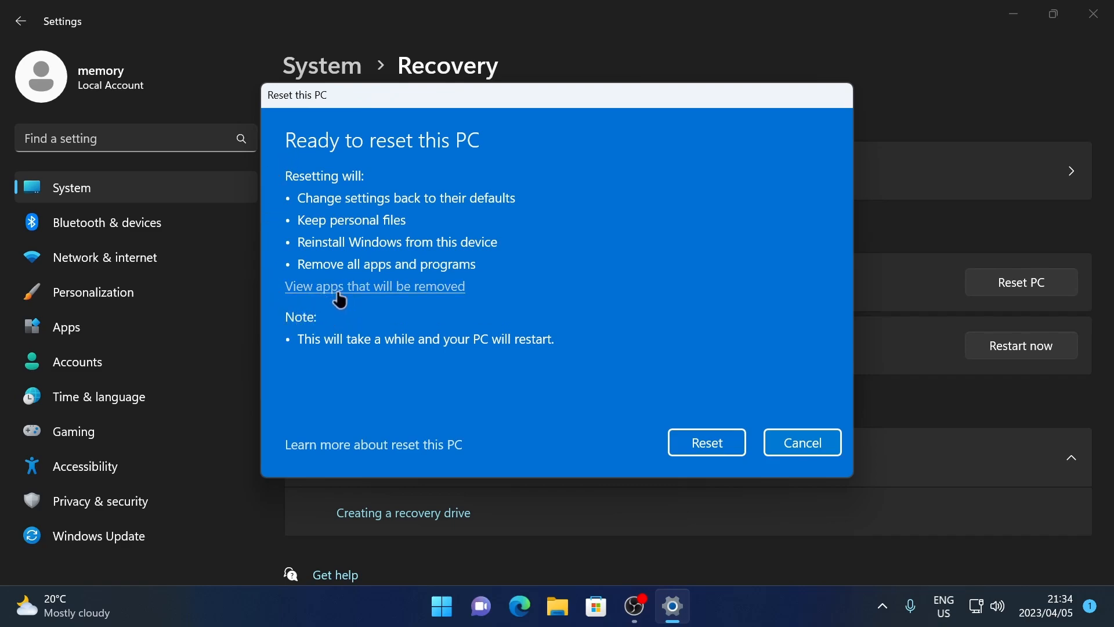
{"action": "left_click", "coordinate": [373, 286]}
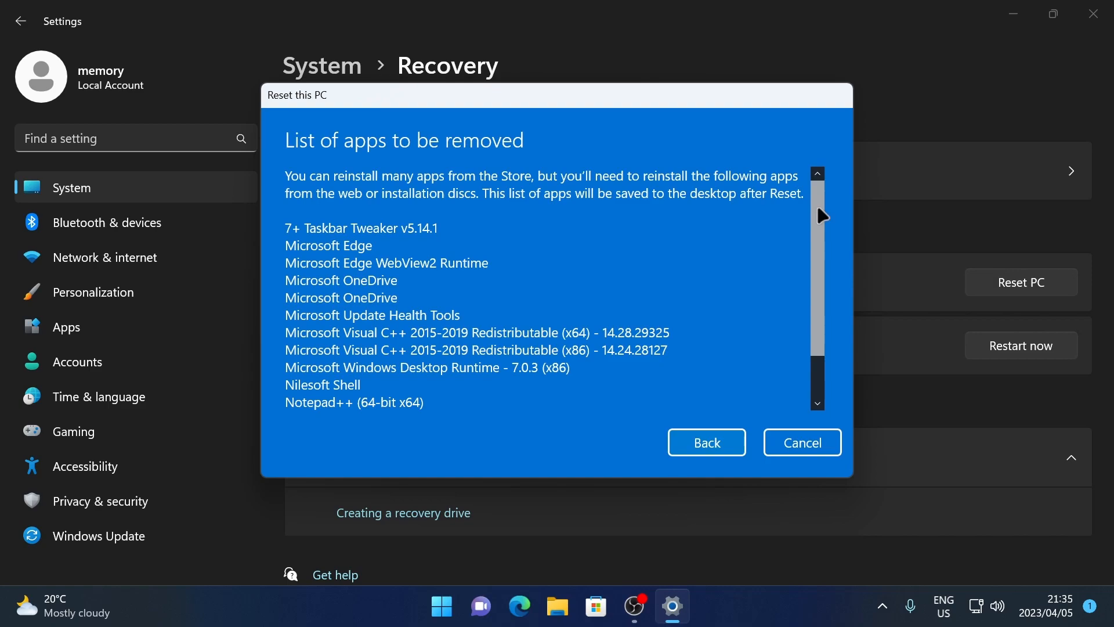
{"action": "scroll", "scroll_direction": "down", "scroll_amount": 3}
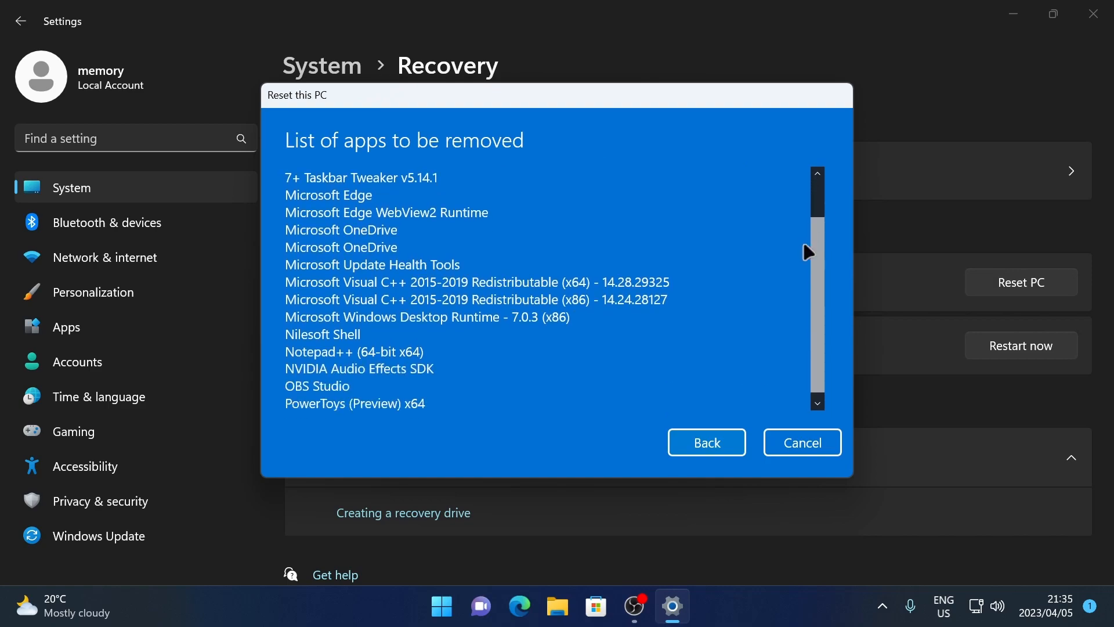
{"action": "left_click", "coordinate": [707, 442]}
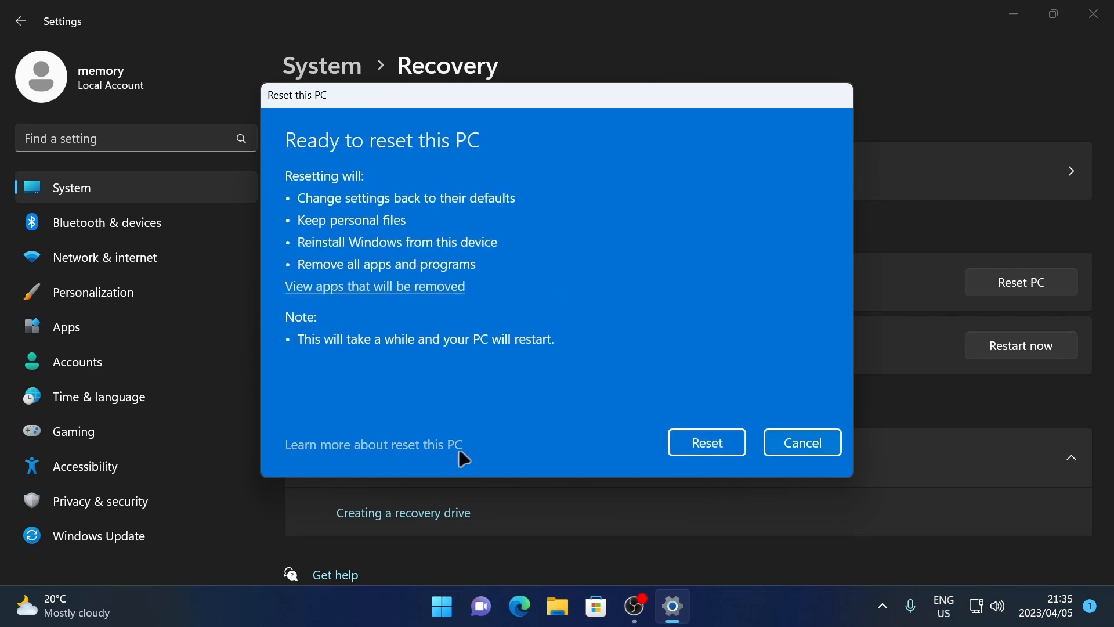
{"action": "mouse_move", "coordinate": [713, 453]}
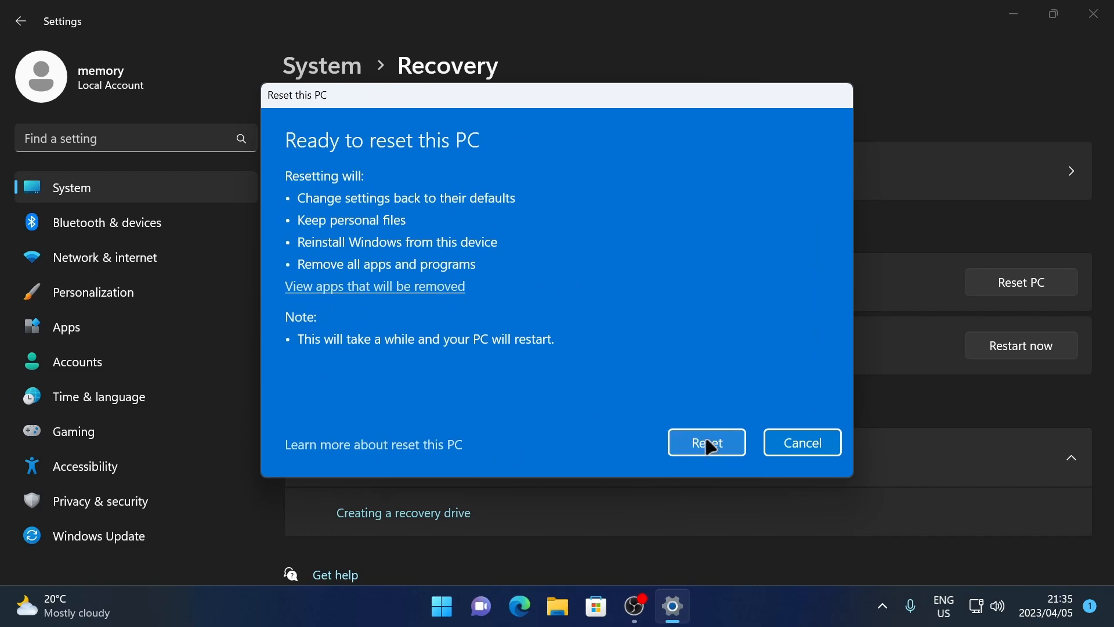
{"action": "left_click", "coordinate": [705, 442]}
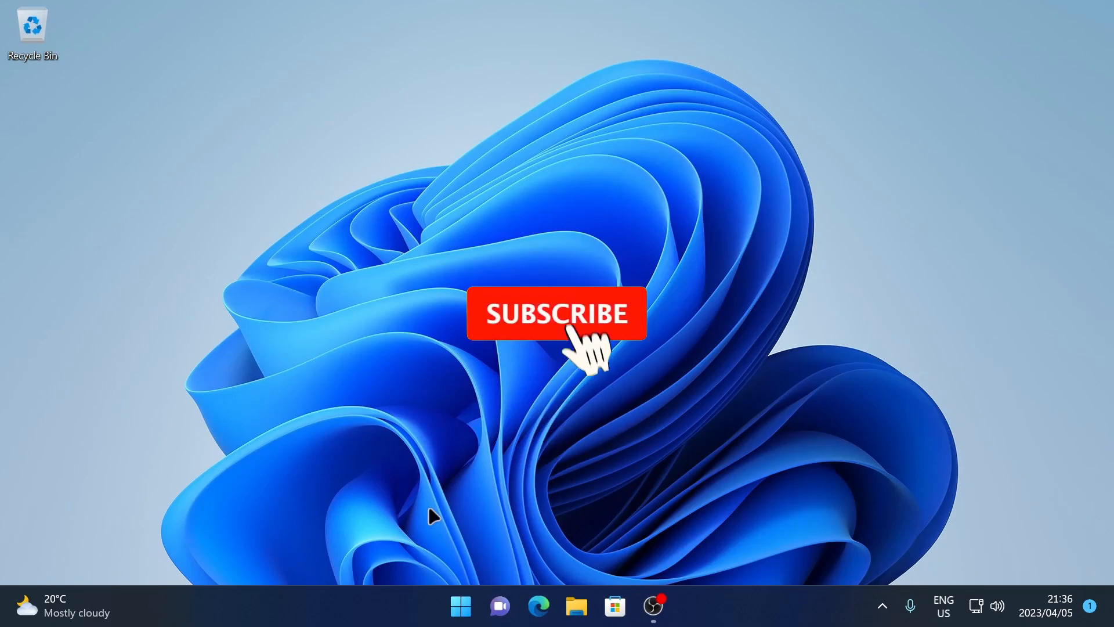
Step: Confirm the reset, leaving Settings closed on the plain desktop
{"action": "left_click", "coordinate": [551, 316]}
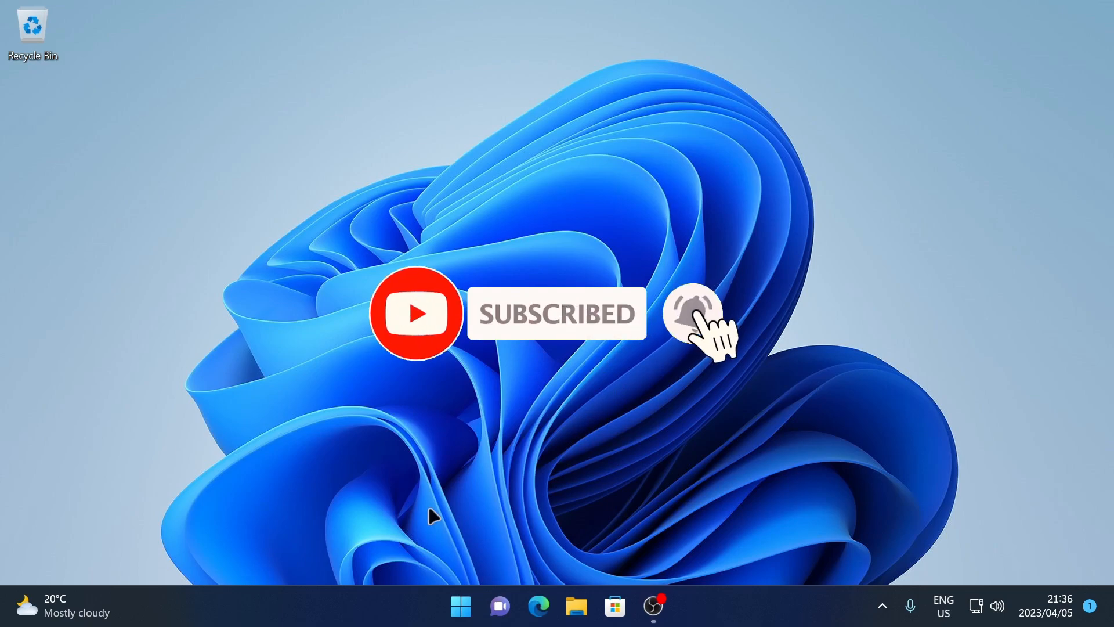